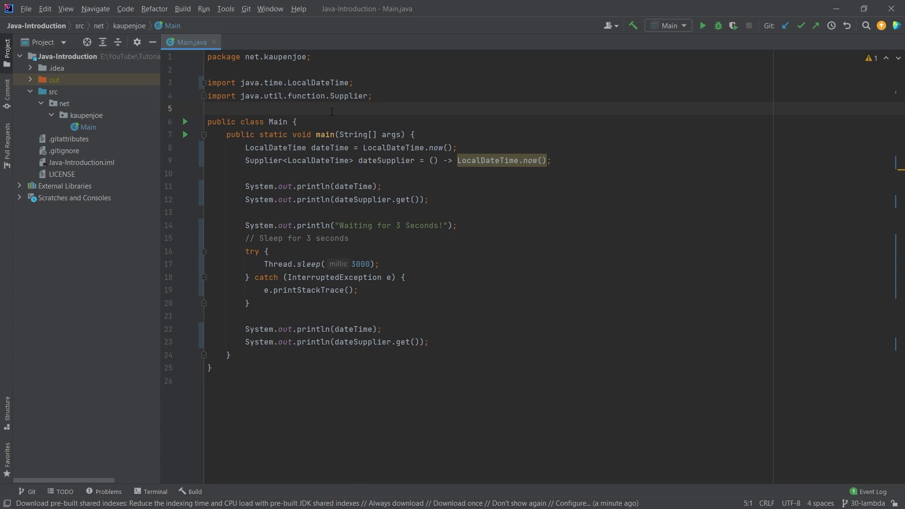
Insert a new first line in main containing the comment '// parameter -> expression'.
key("Enter")
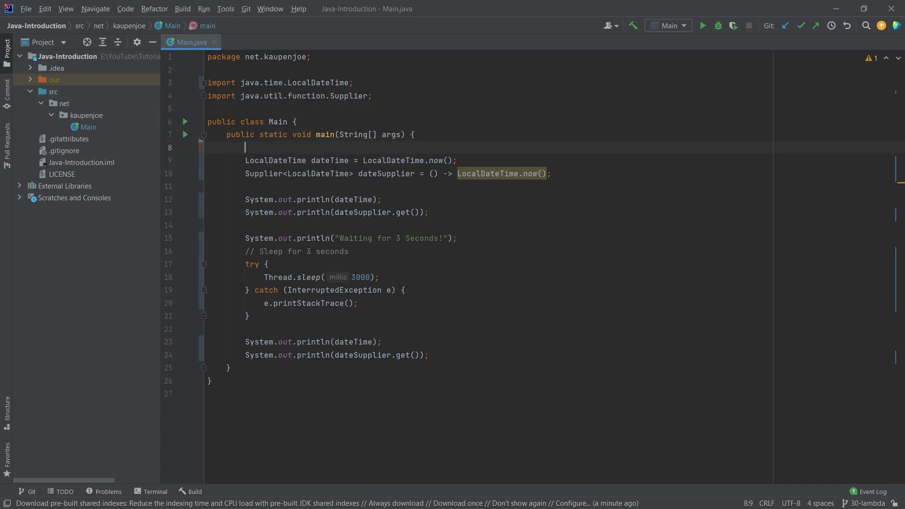
type("//")
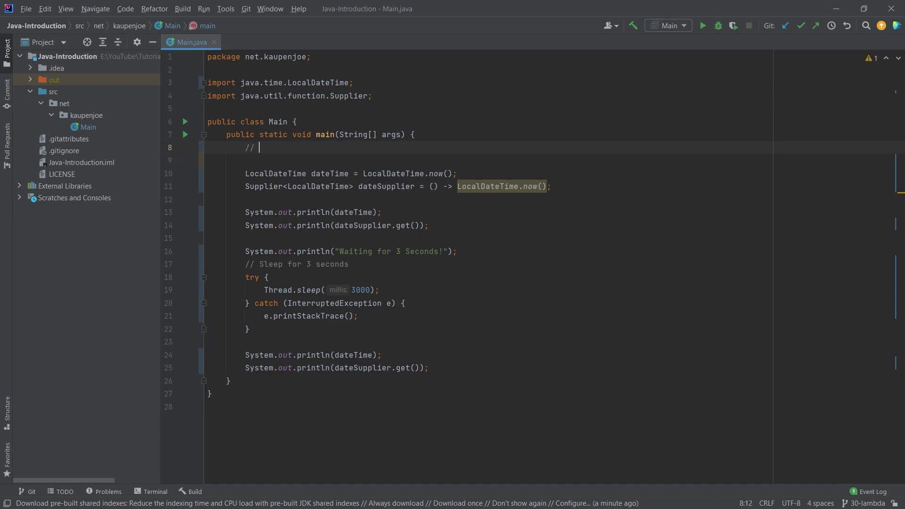
type("parameter ->")
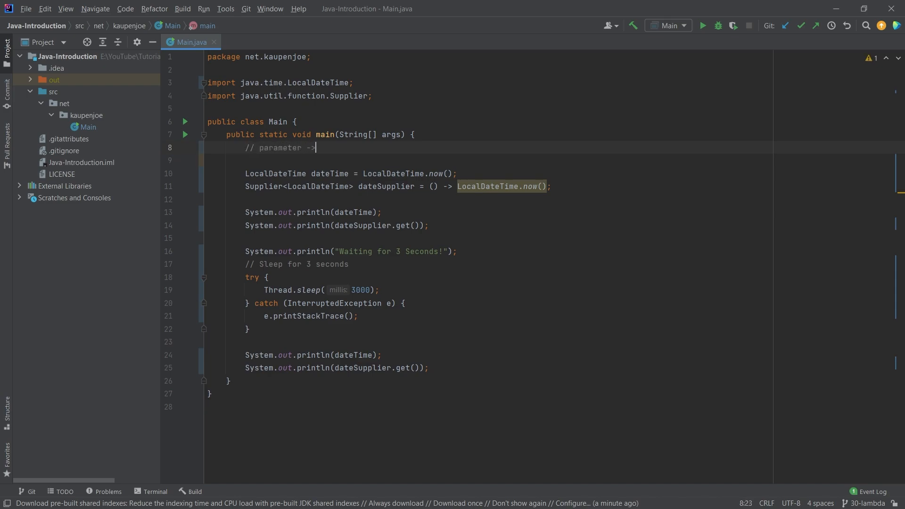
type("exp")
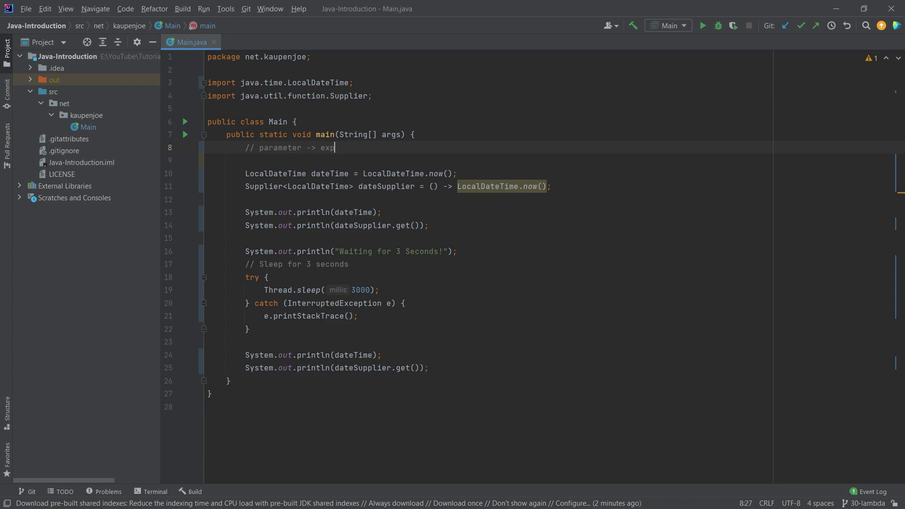
type("ression")
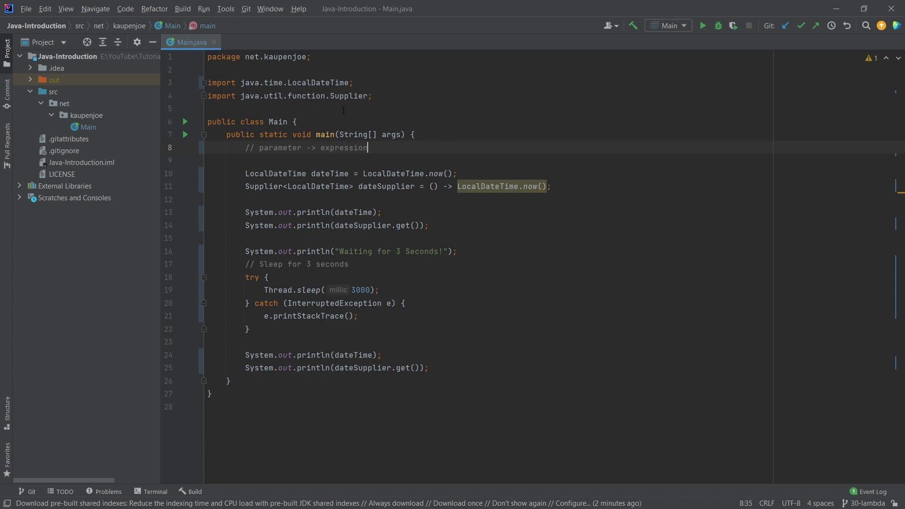
mouse_move(432, 263)
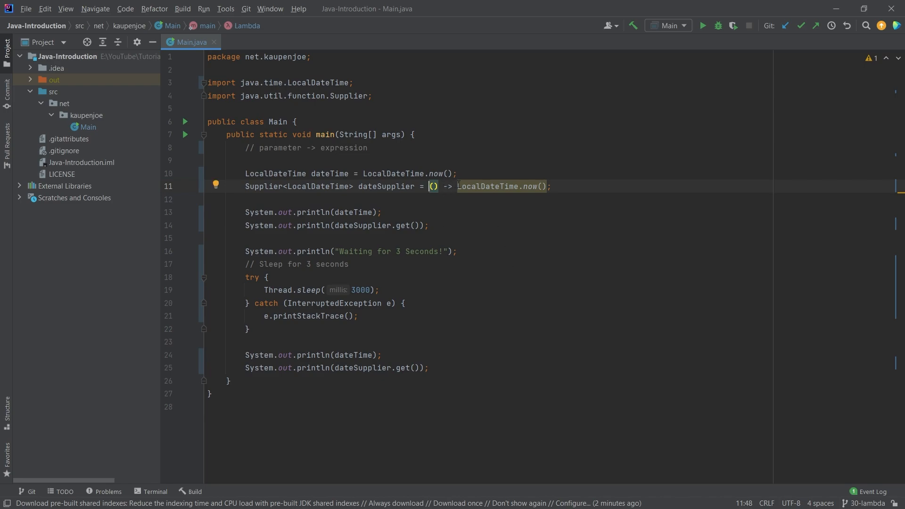
Highlight the dateSupplier lambda and the final print statements, then run Main to compare timestamps.
left_click_drag(458, 185, 551, 185)
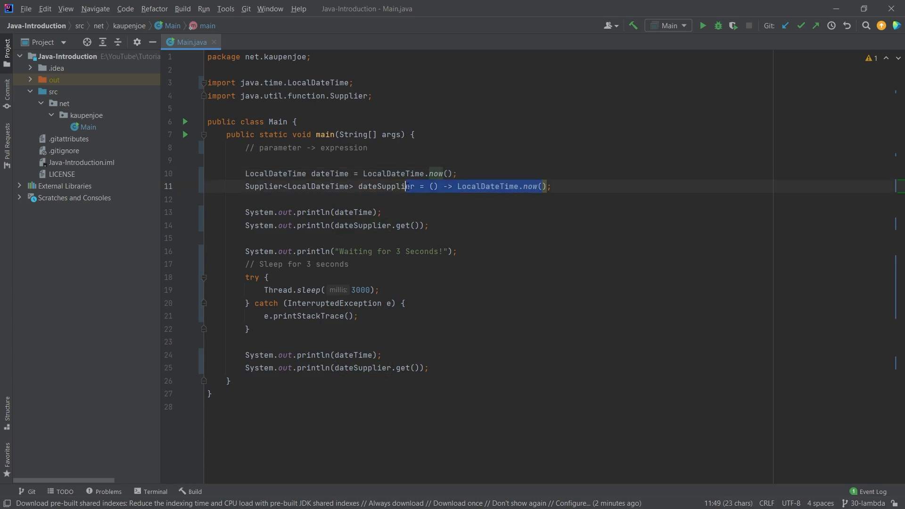
left_click(382, 212)
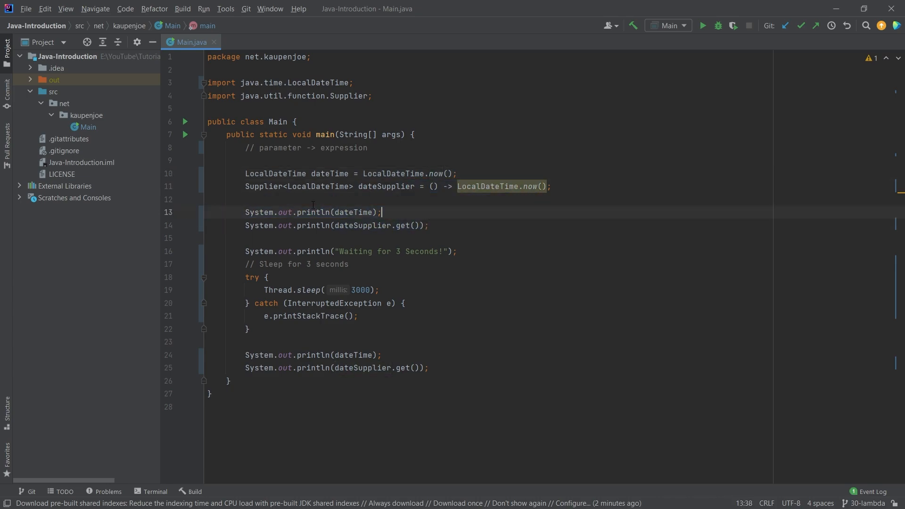
left_click(248, 329)
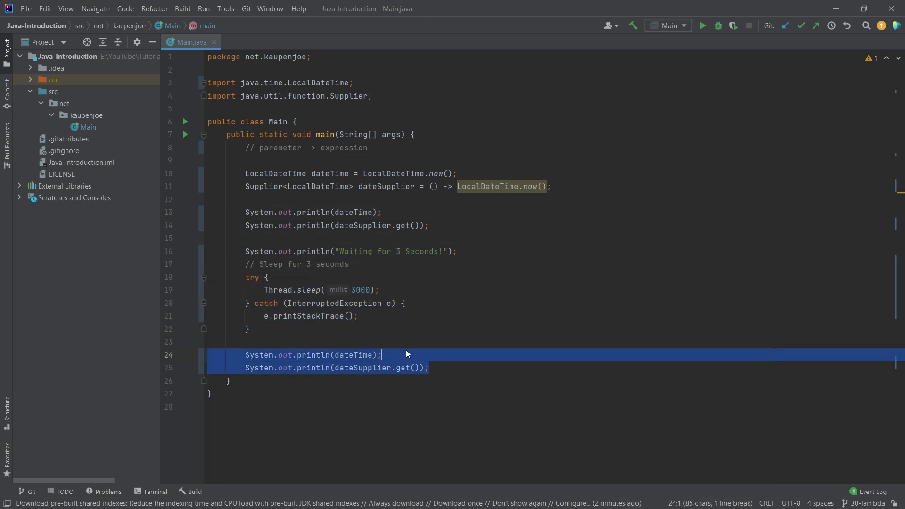
left_click(702, 25)
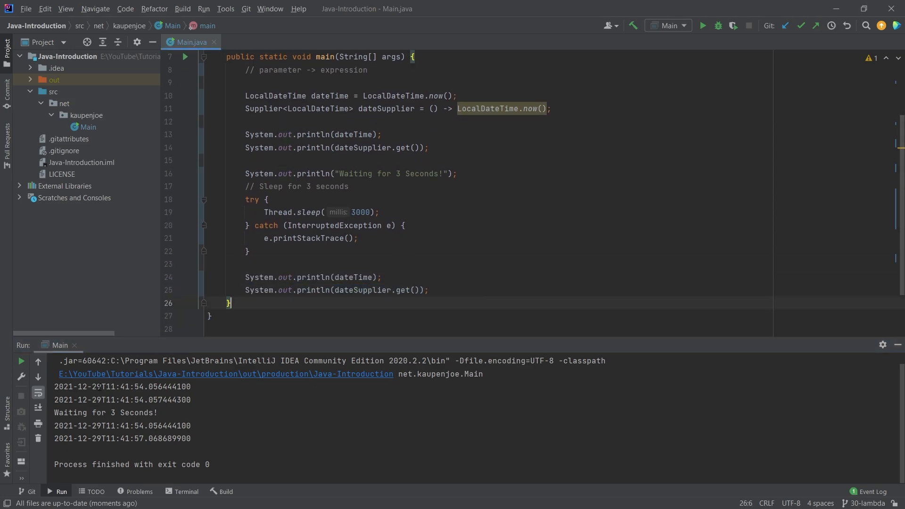
Navigate from the Supplier import into the JDK's java.util.function package in the project tree.
left_click(381, 277)
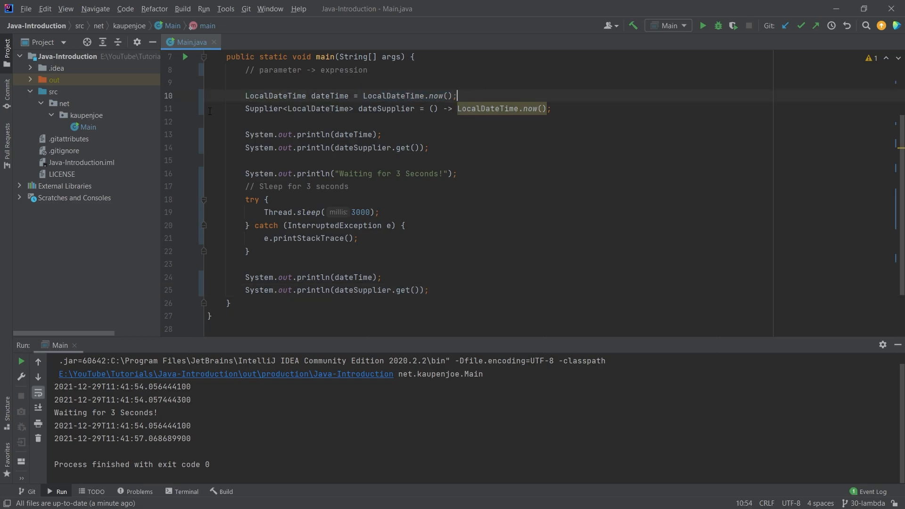
double_click(477, 108)
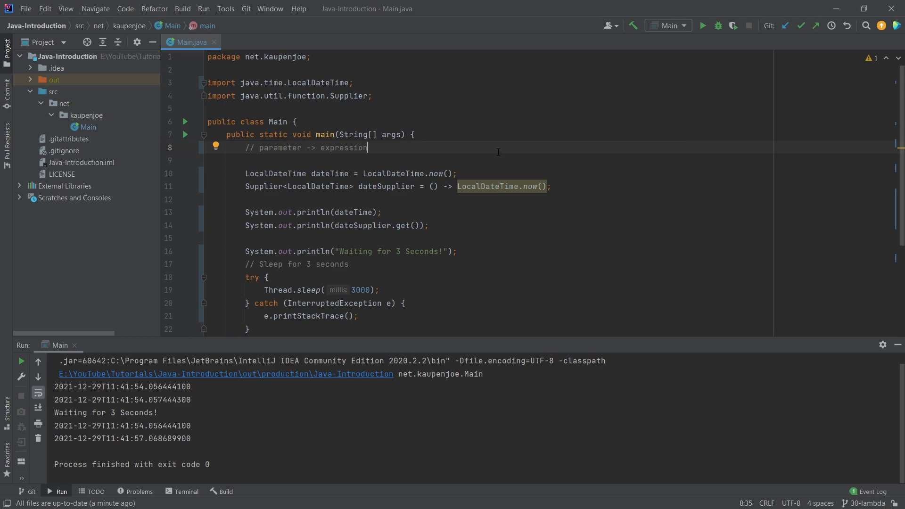
mouse_move(499, 238)
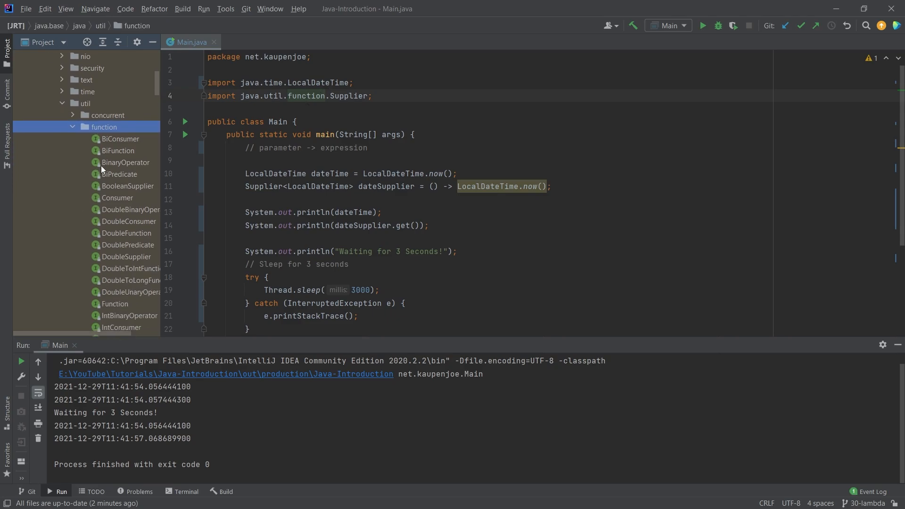
scroll("down", 3)
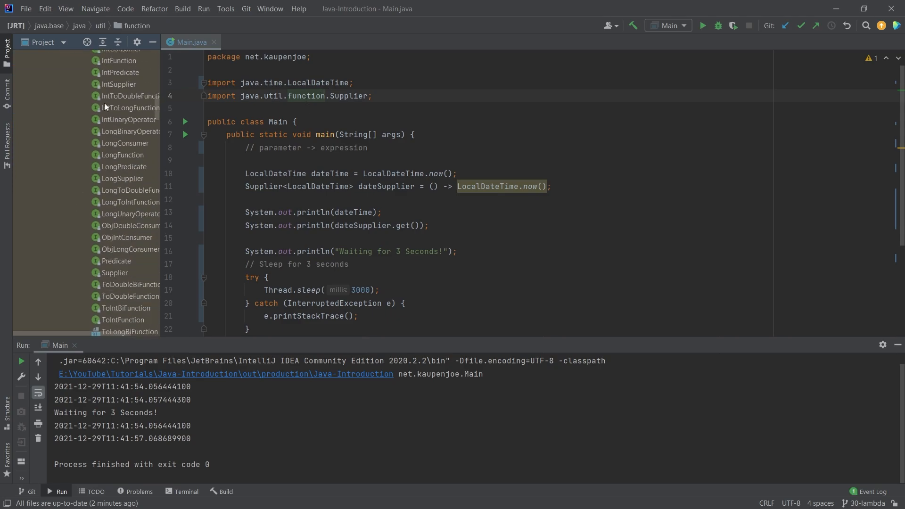
scroll("down", 3)
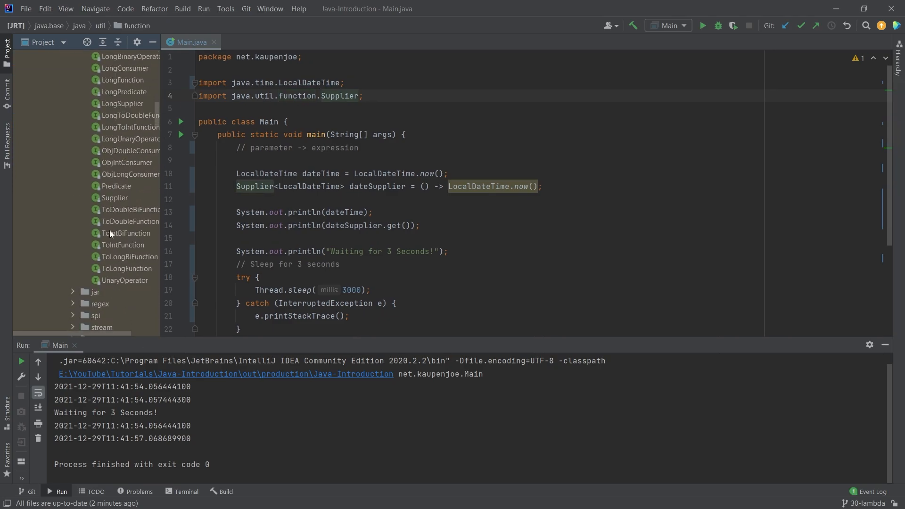
scroll("up", 3)
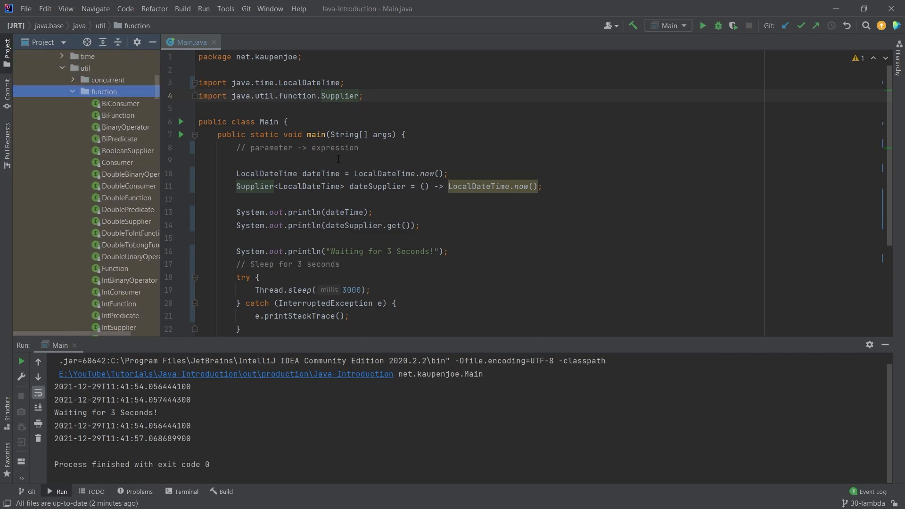
Draft lambda-form comments ('-> return', '(n) ->') in main, then delete them leaving only the original comment.
type("//")
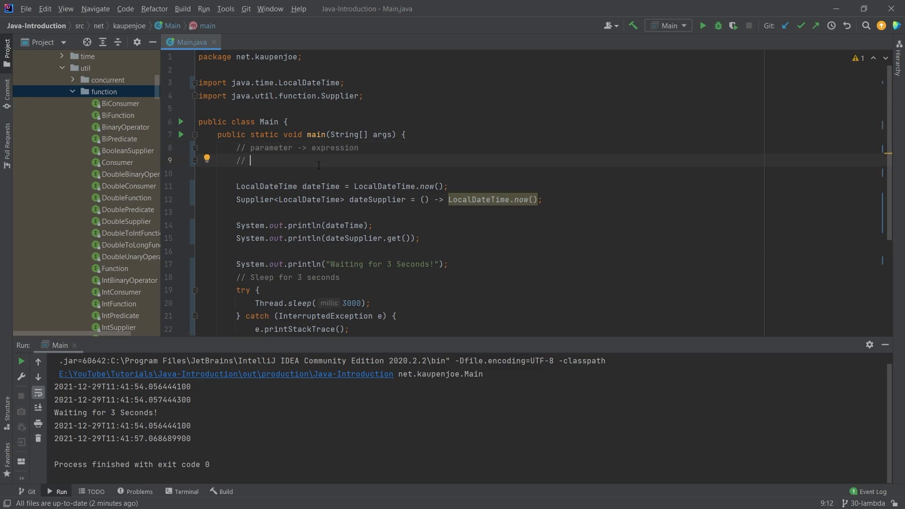
type("8")
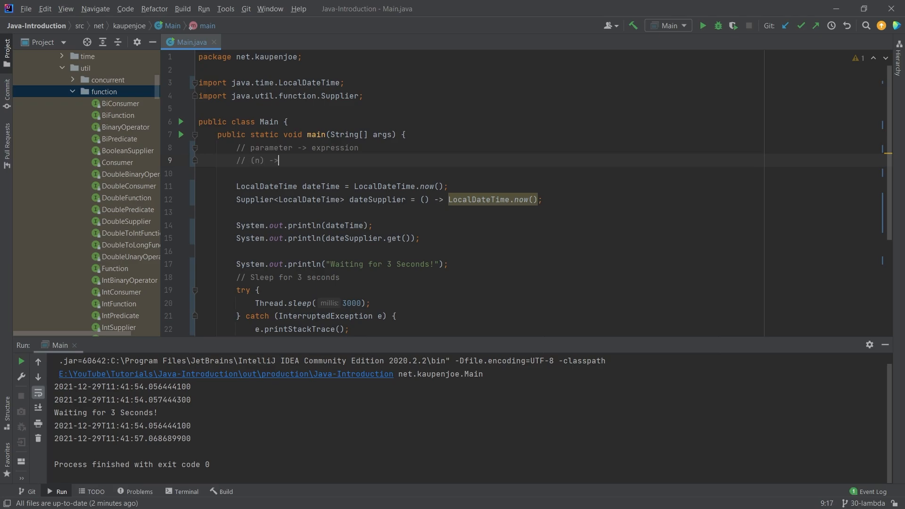
type("reut")
type("// (")
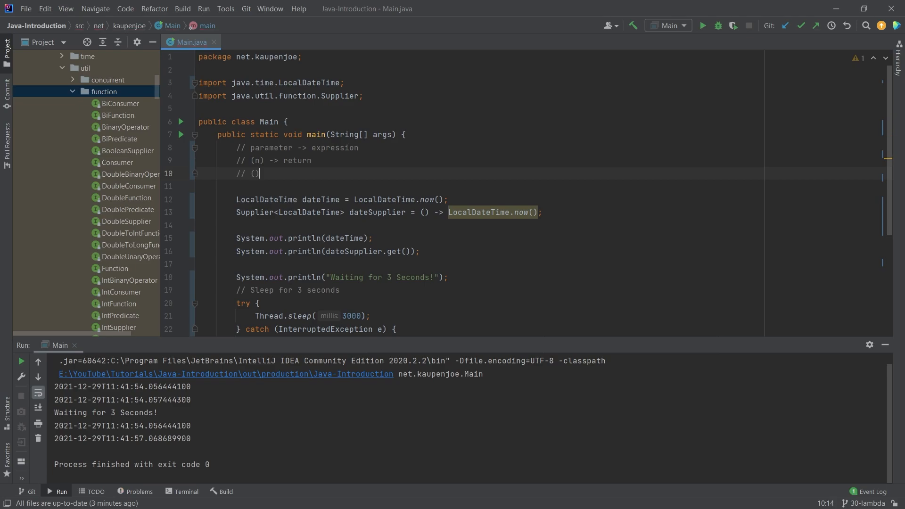
type("-> return")
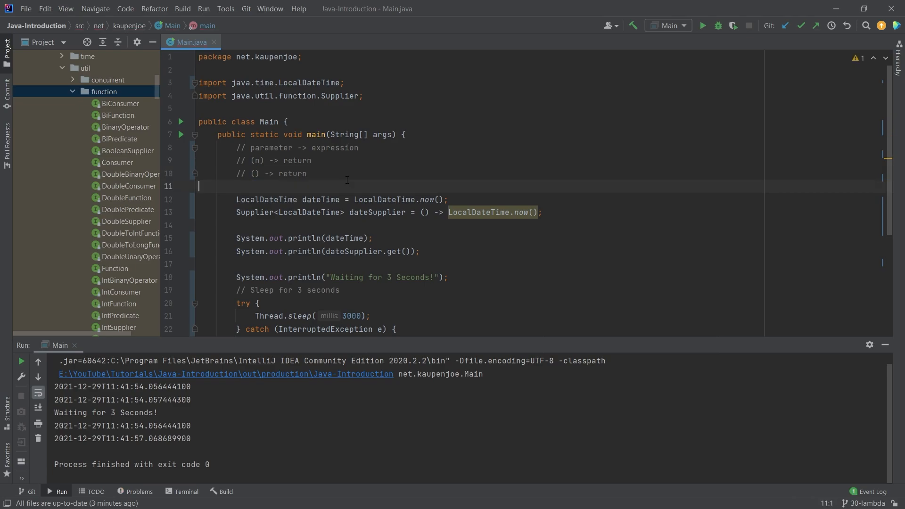
key("enter")
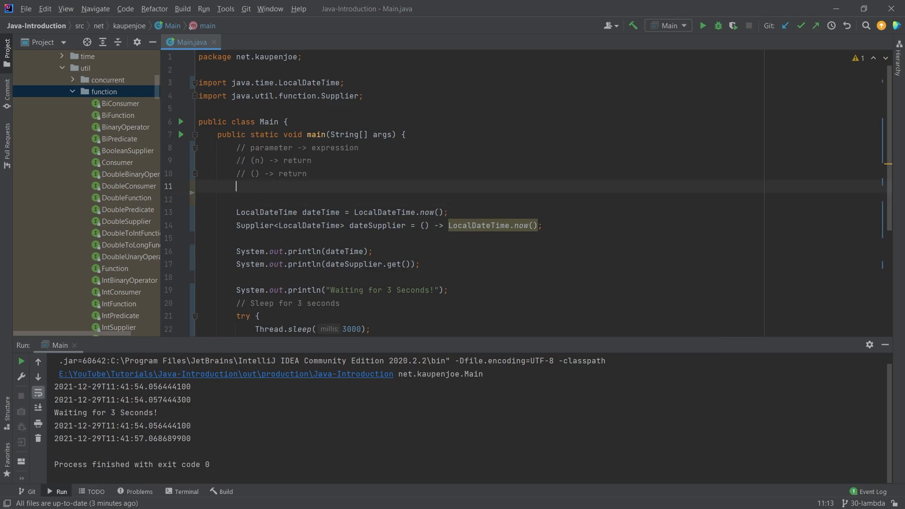
type("//")
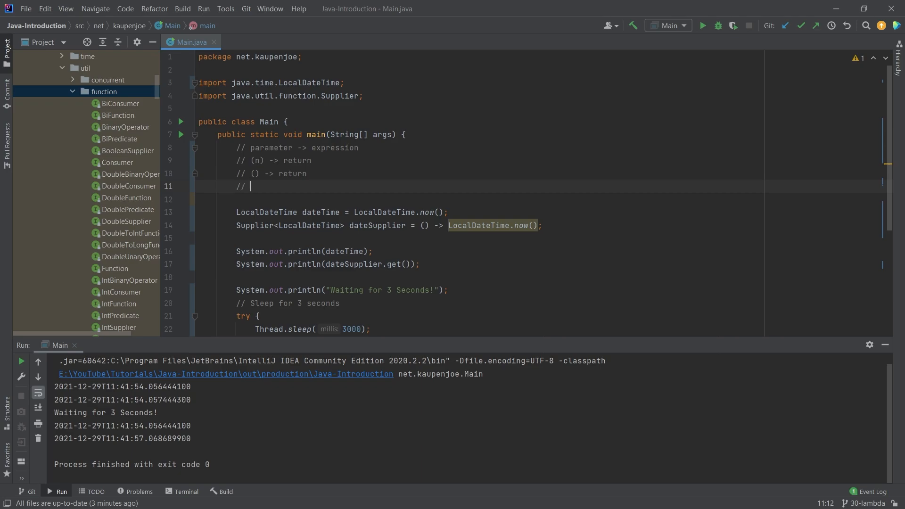
type("(n) ->")
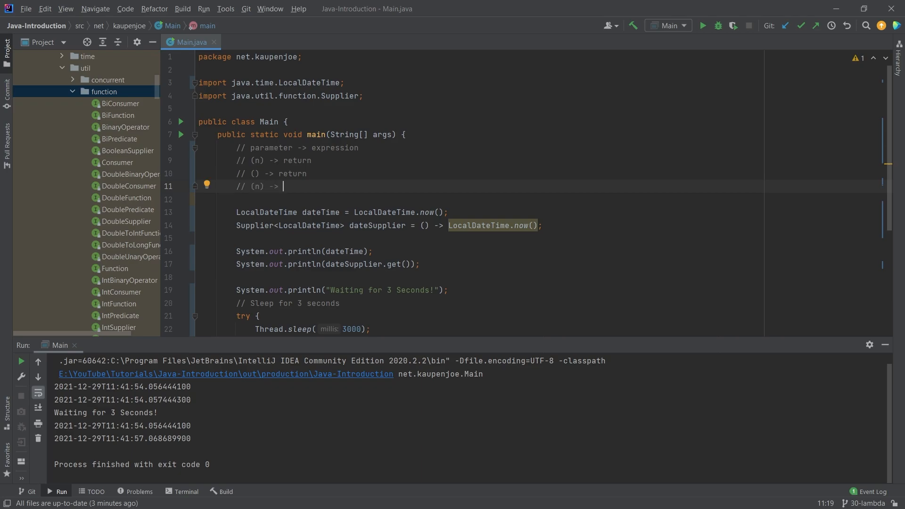
key("Delete")
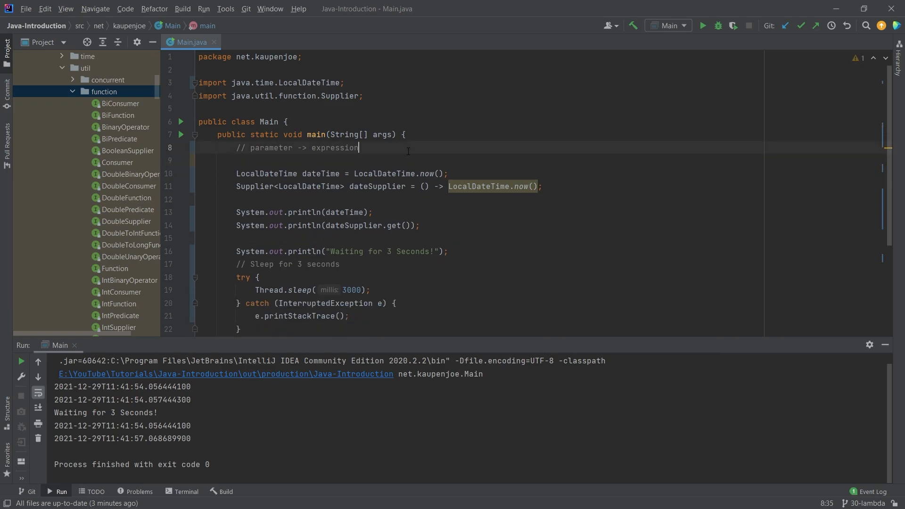
mouse_move(400, 161)
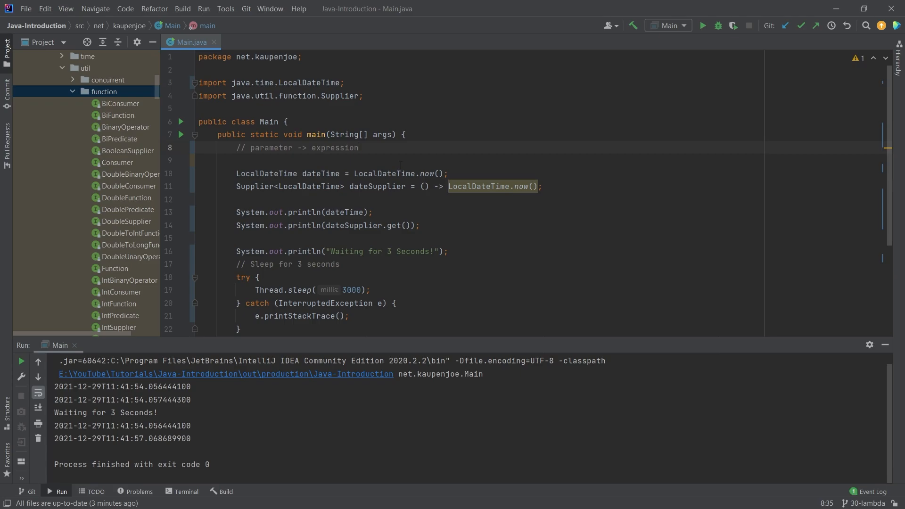
left_click(358, 147)
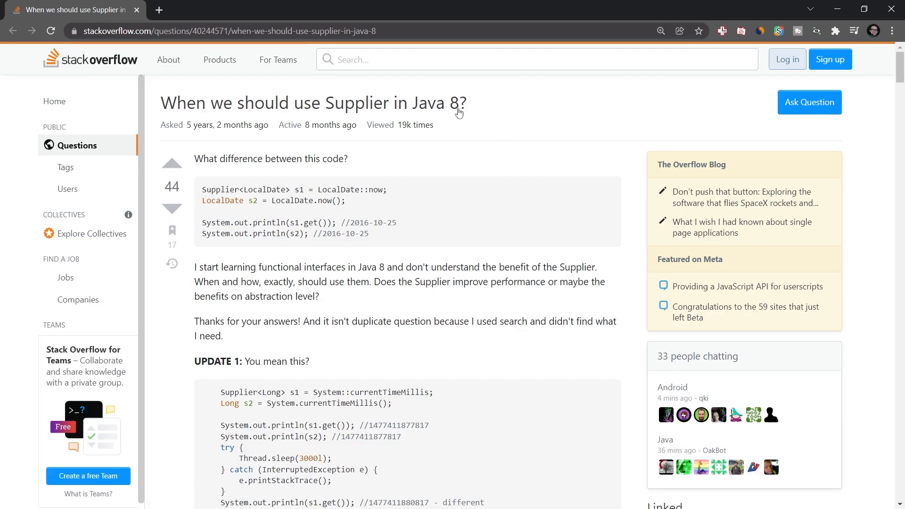
mouse_move(363, 110)
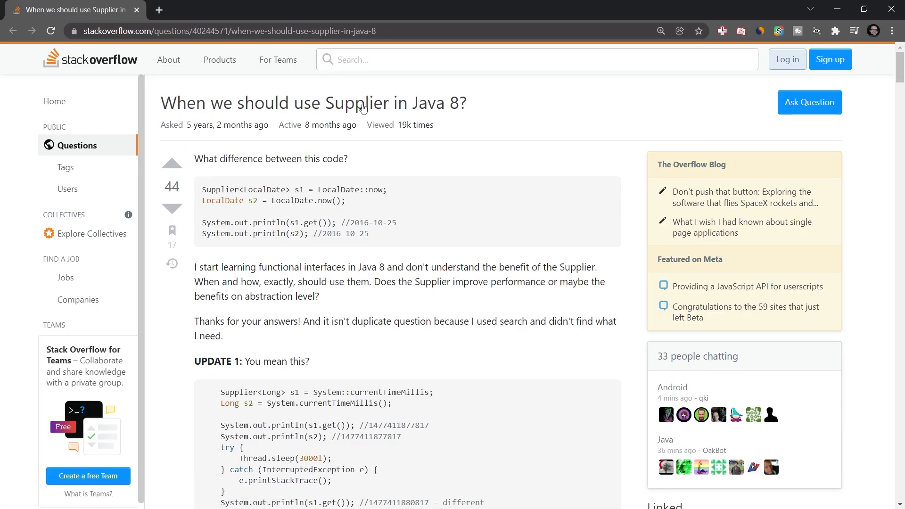
mouse_move(402, 180)
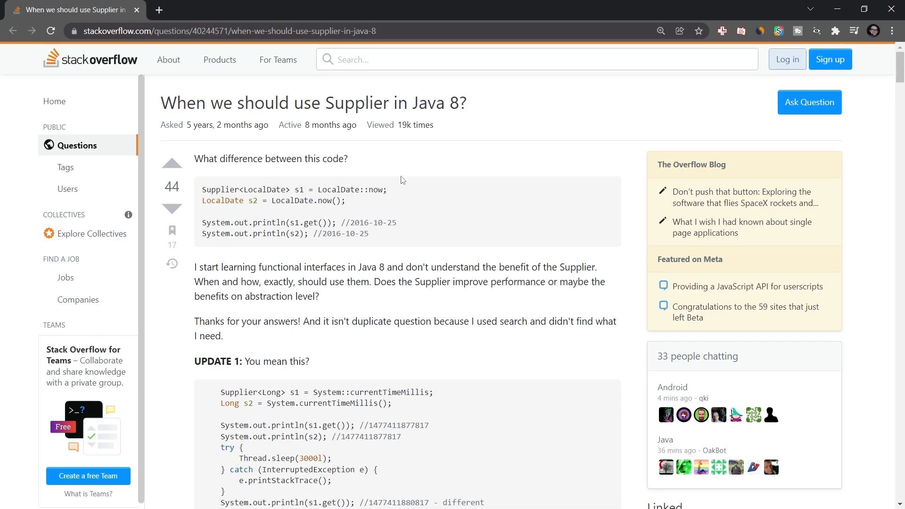
mouse_move(386, 301)
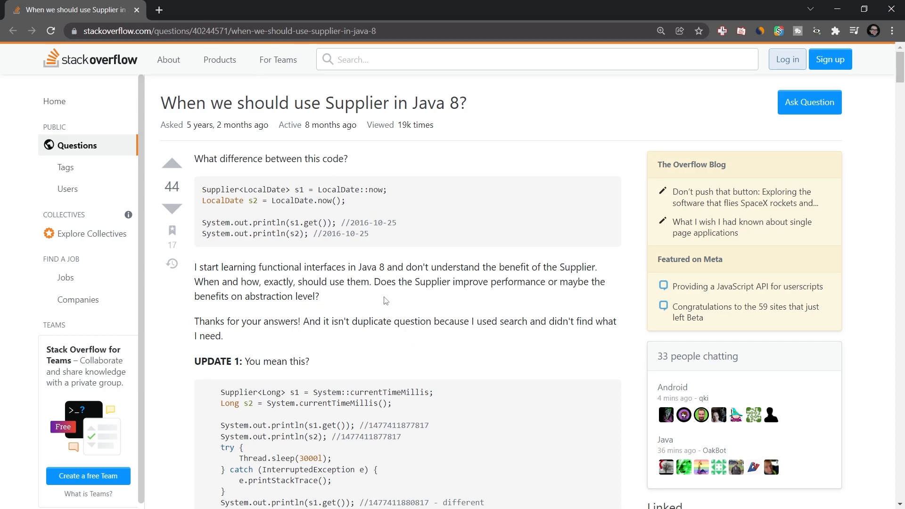
scroll("down", 3)
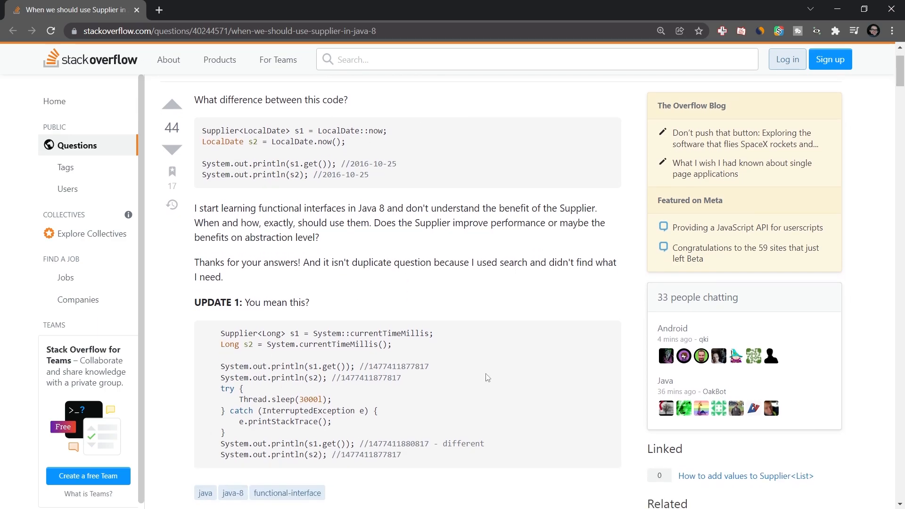
mouse_move(322, 366)
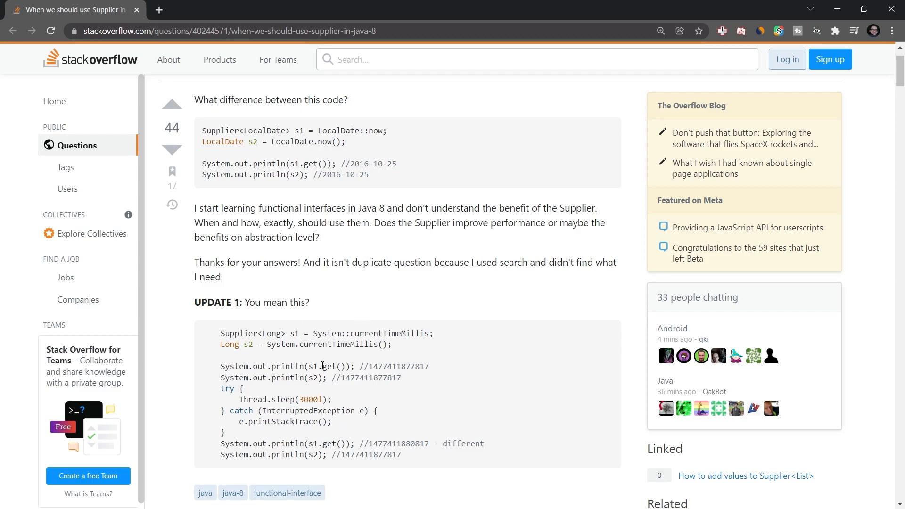
scroll("down", 3)
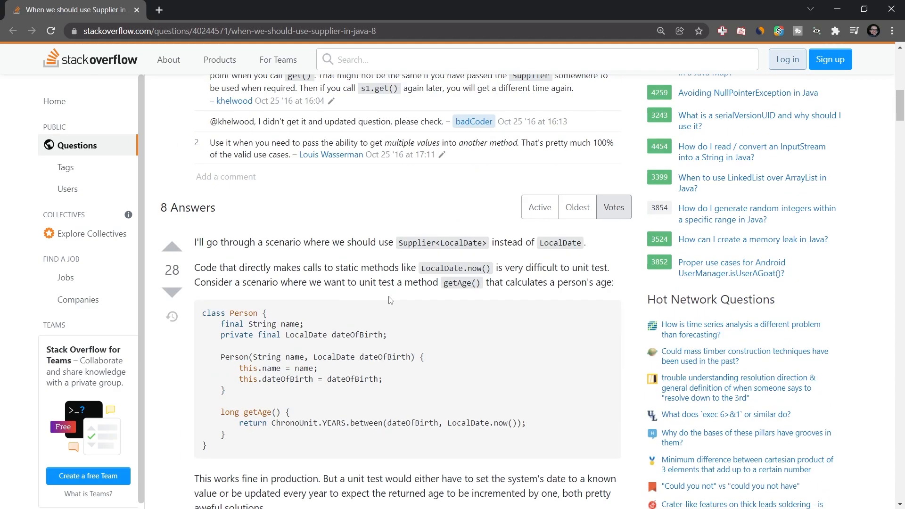
scroll("down", 3)
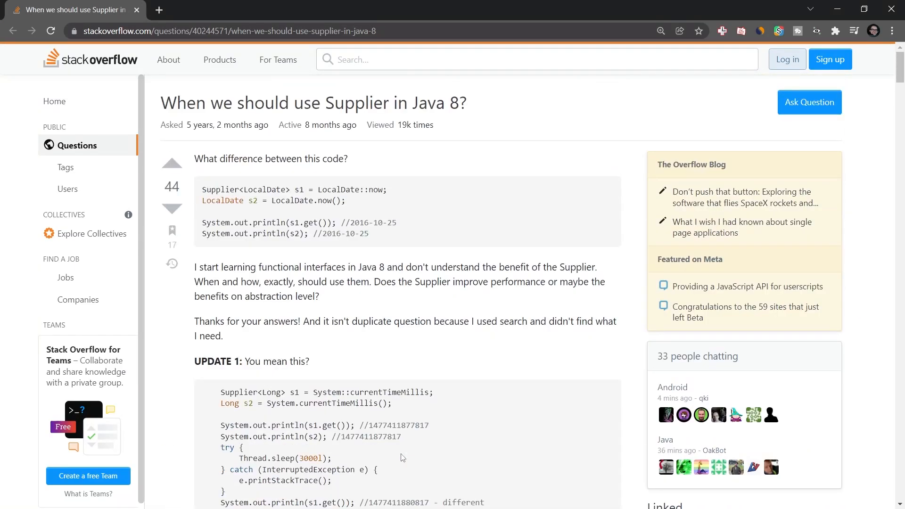
mouse_move(457, 366)
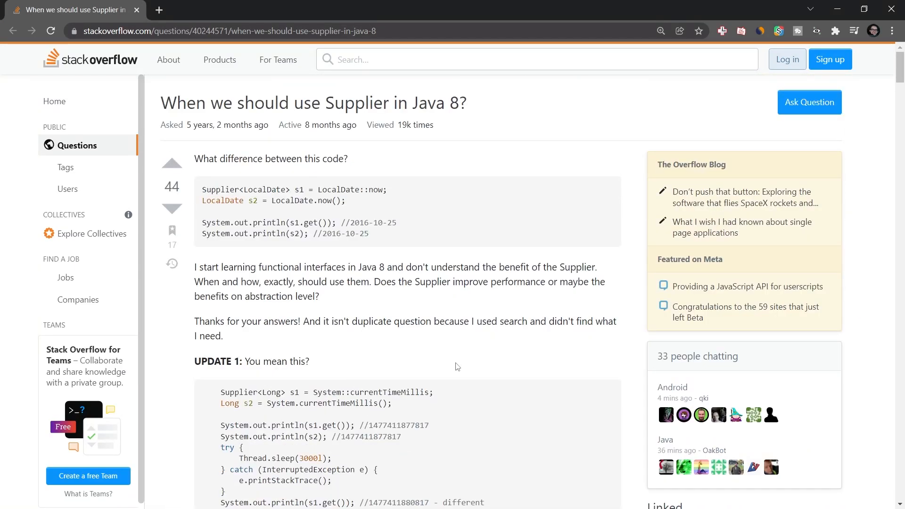